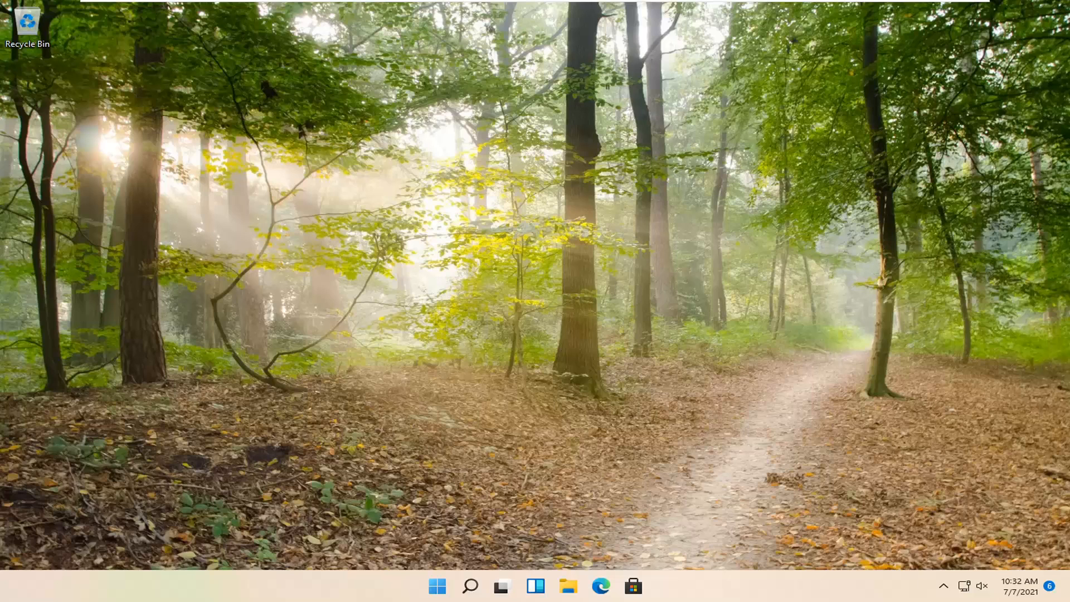
mouse_move(705, 450)
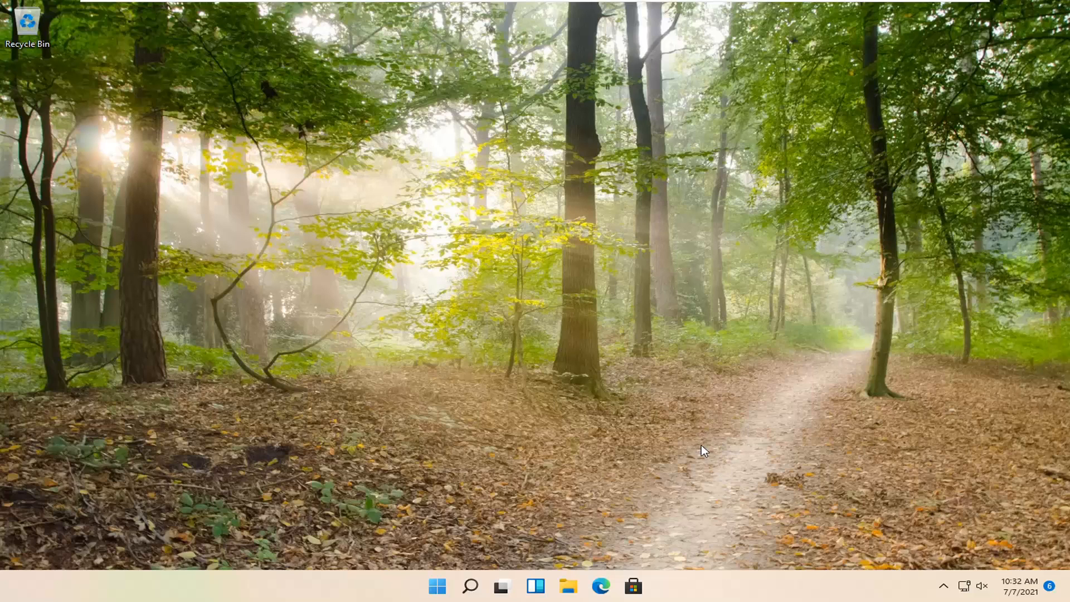
Open File Explorer's This PC view and select Flash Drive (E:) among the drives
click(568, 586)
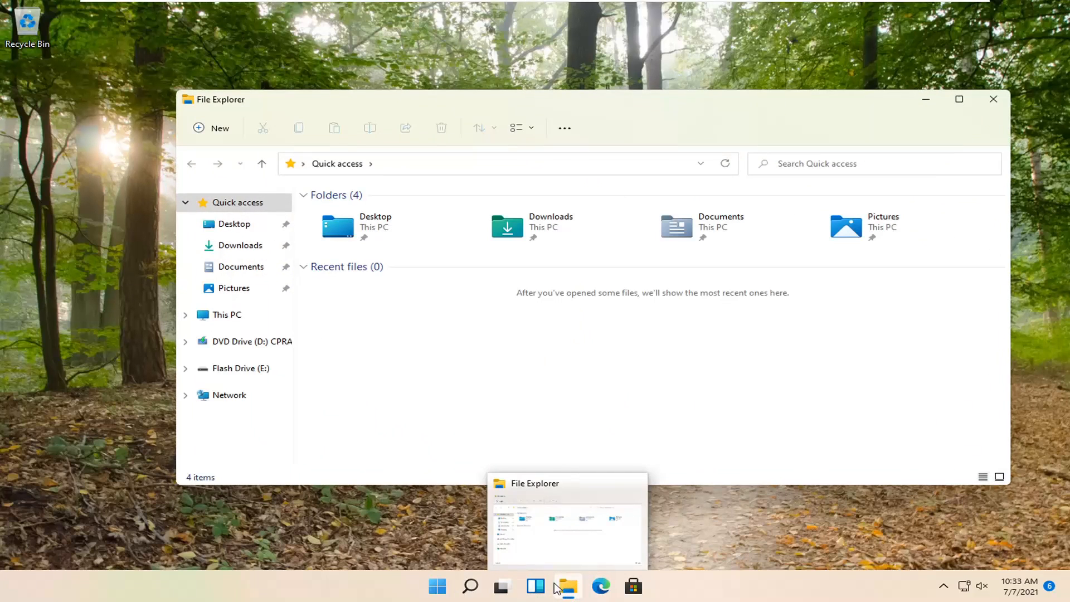
click(468, 586)
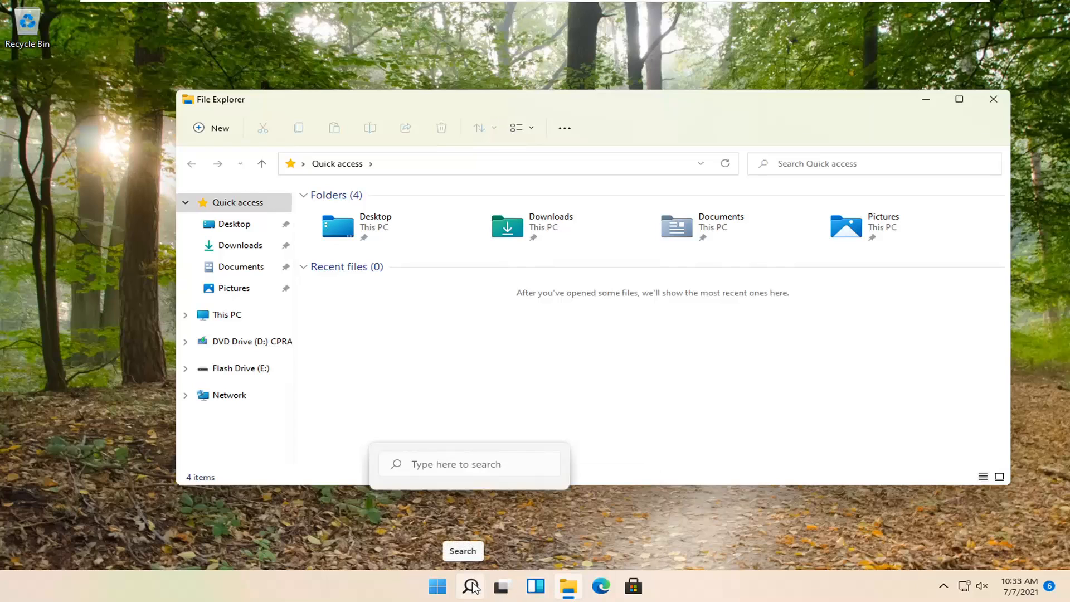
mouse_move(478, 140)
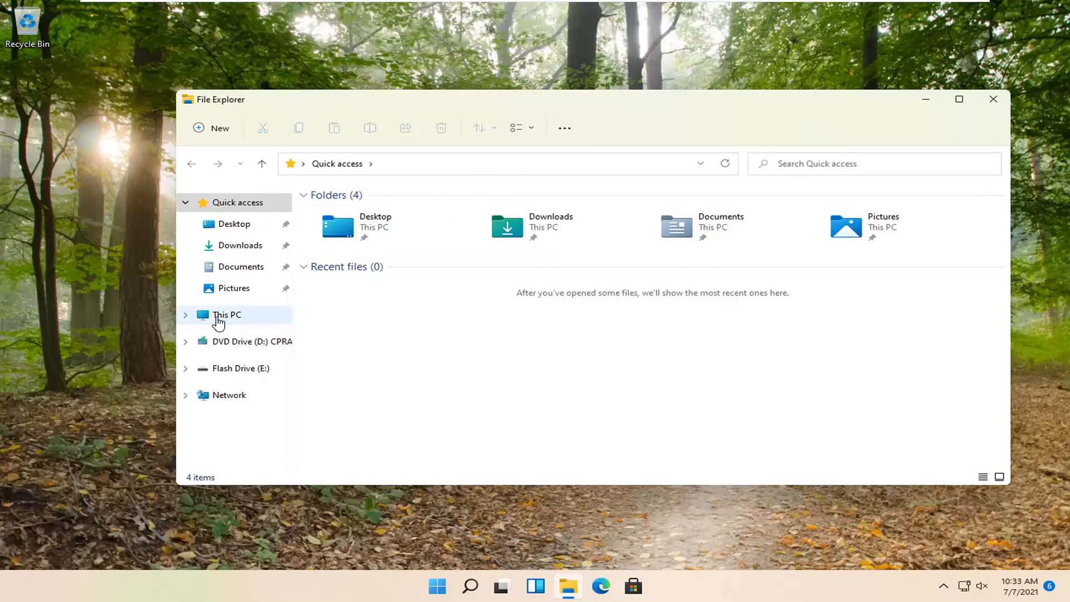
click(227, 314)
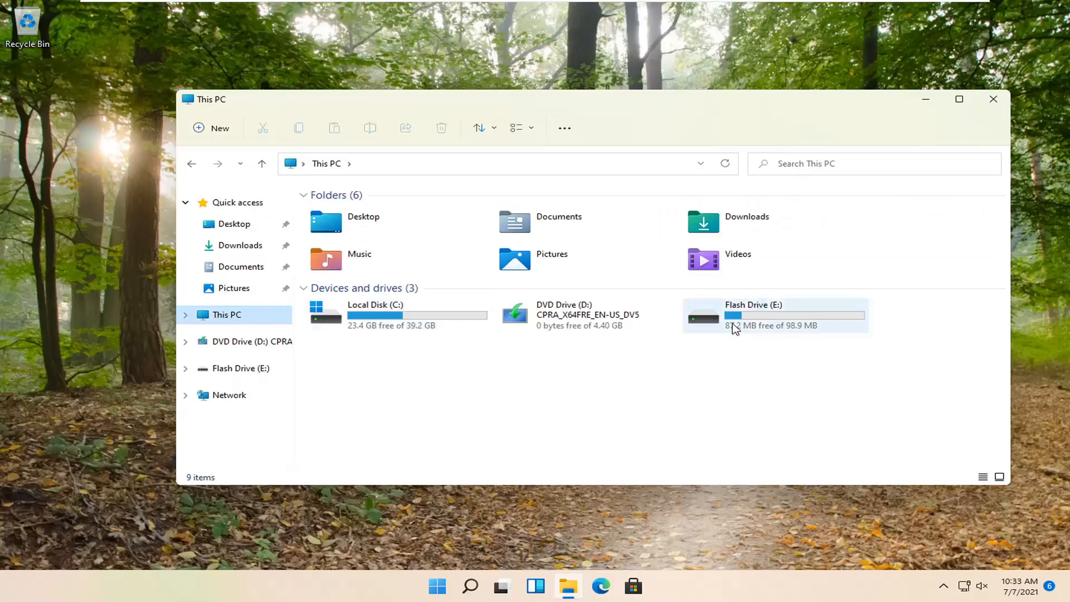
right_click(753, 315)
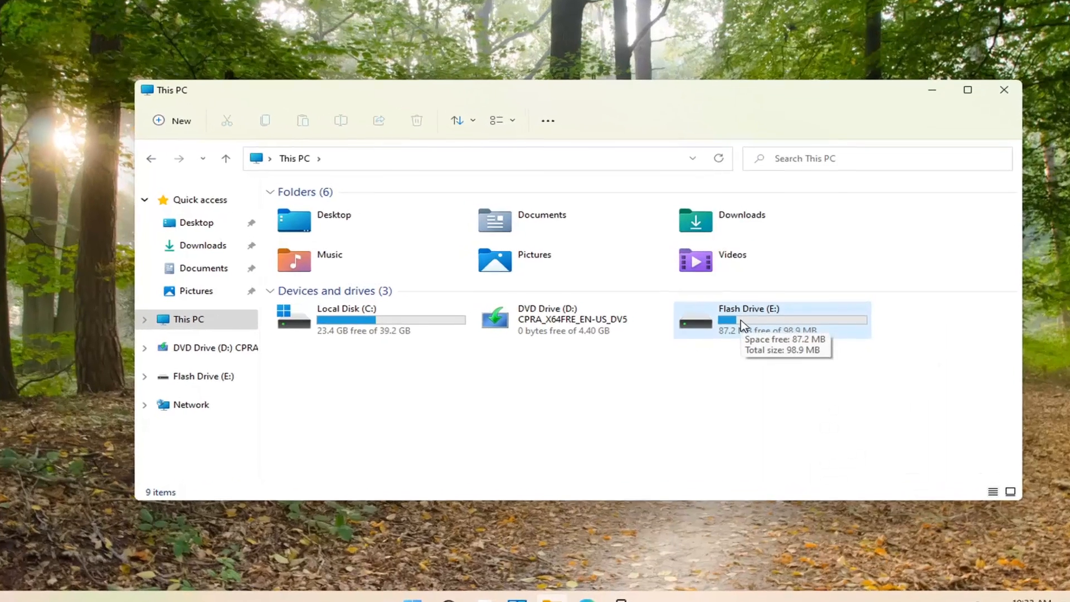
click(764, 325)
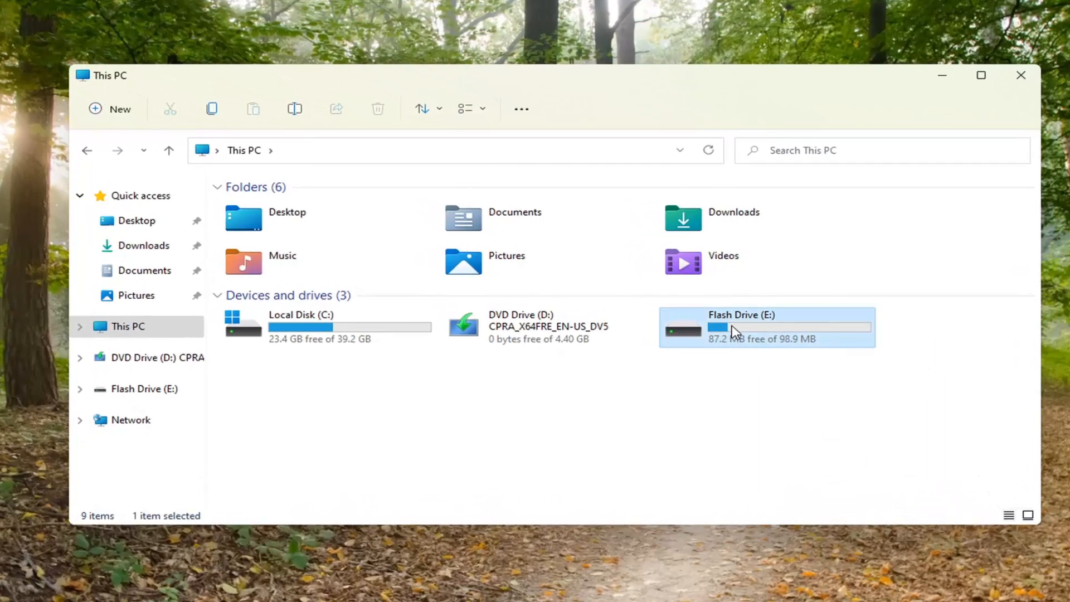
Open the Flash Drive (E:) Properties dialog on its Tools tab
right_click(741, 328)
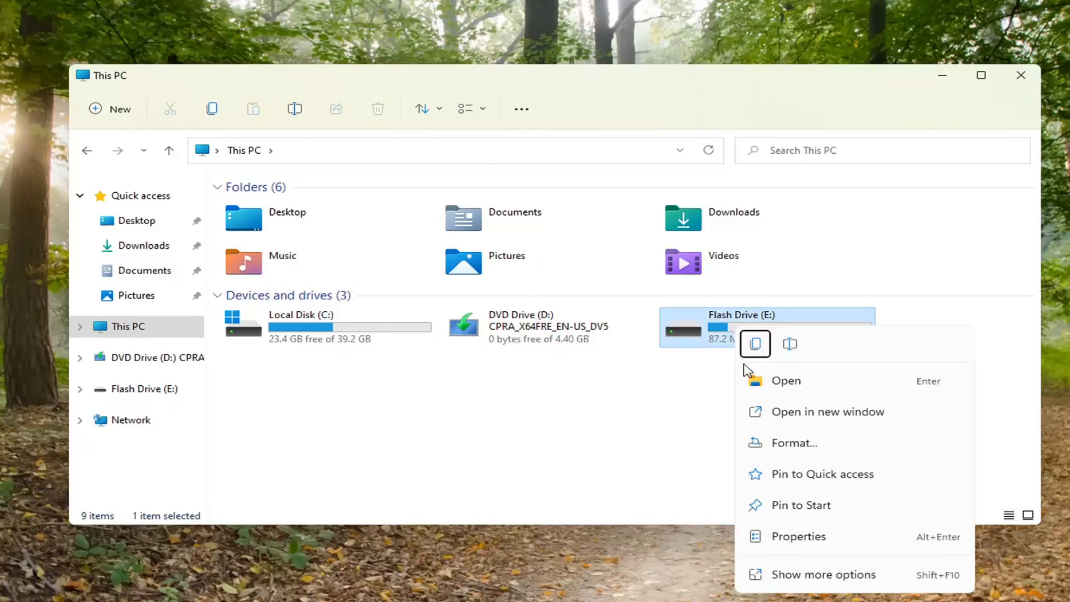
click(797, 535)
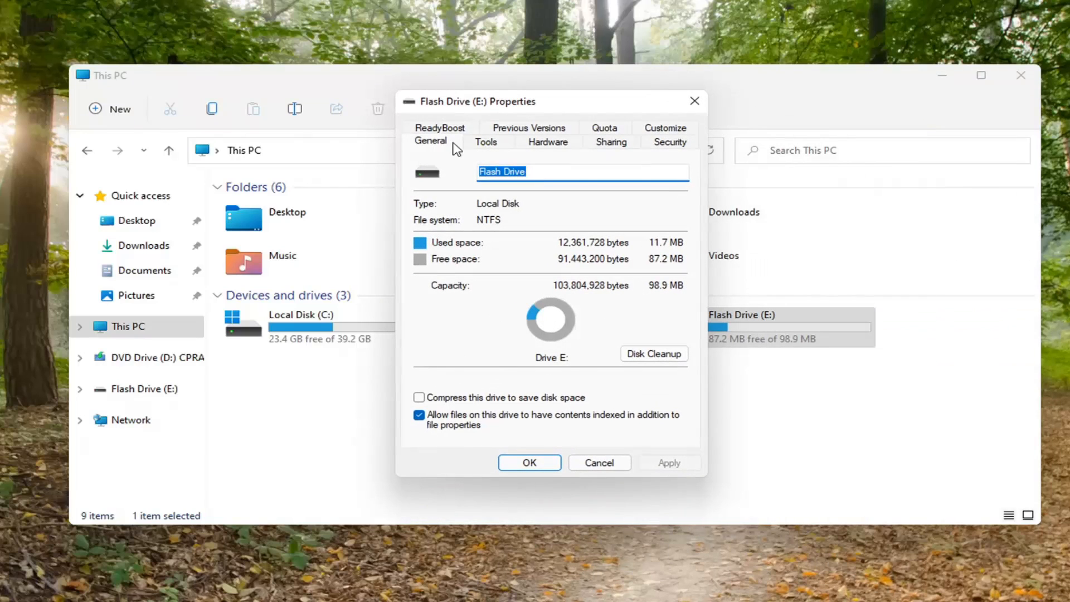
click(485, 141)
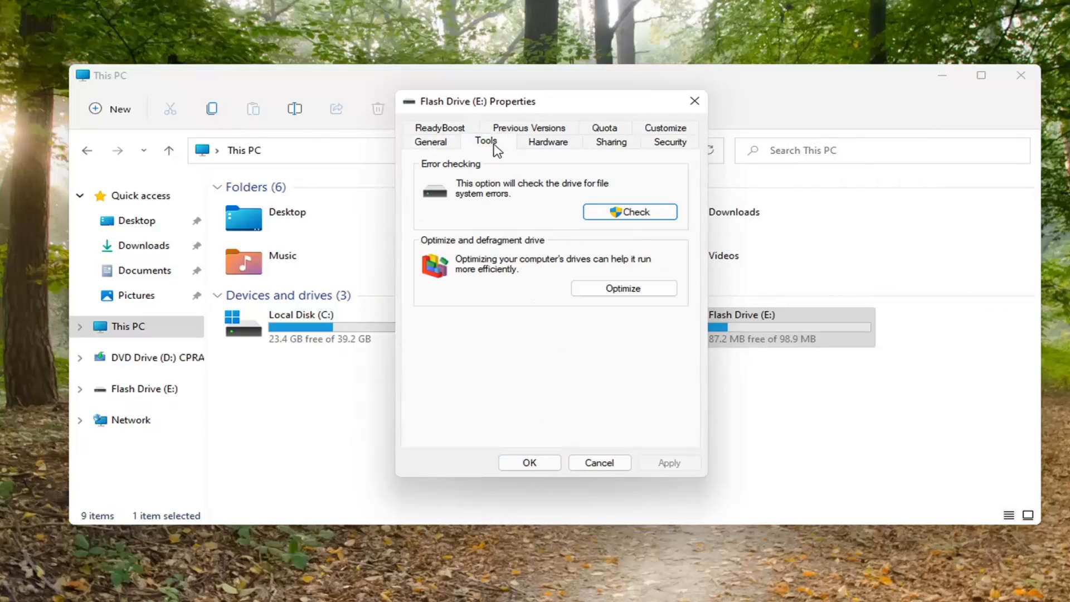
mouse_move(502, 201)
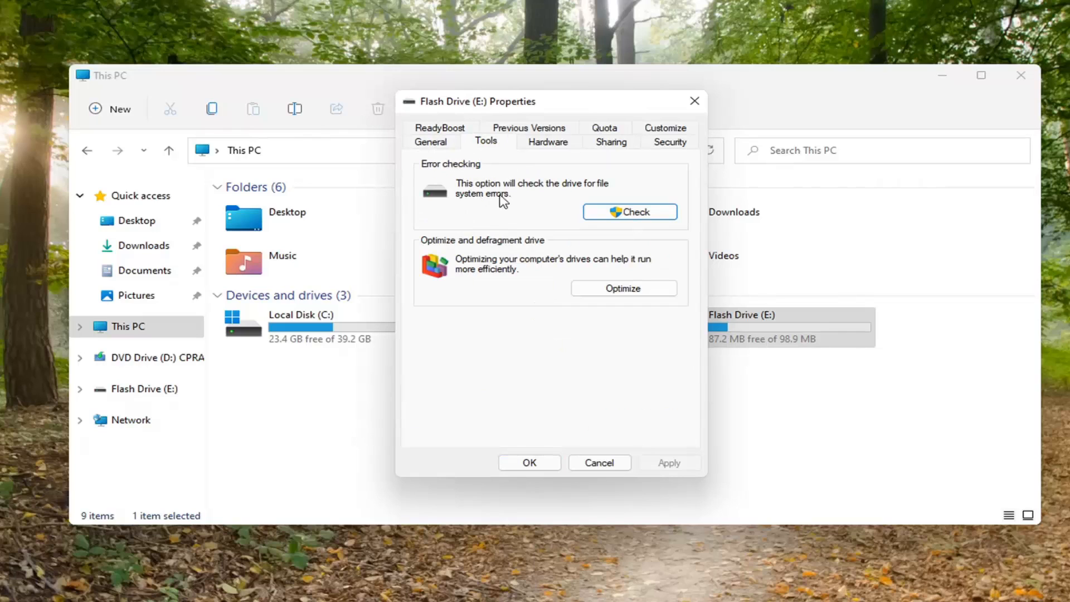
mouse_move(553, 203)
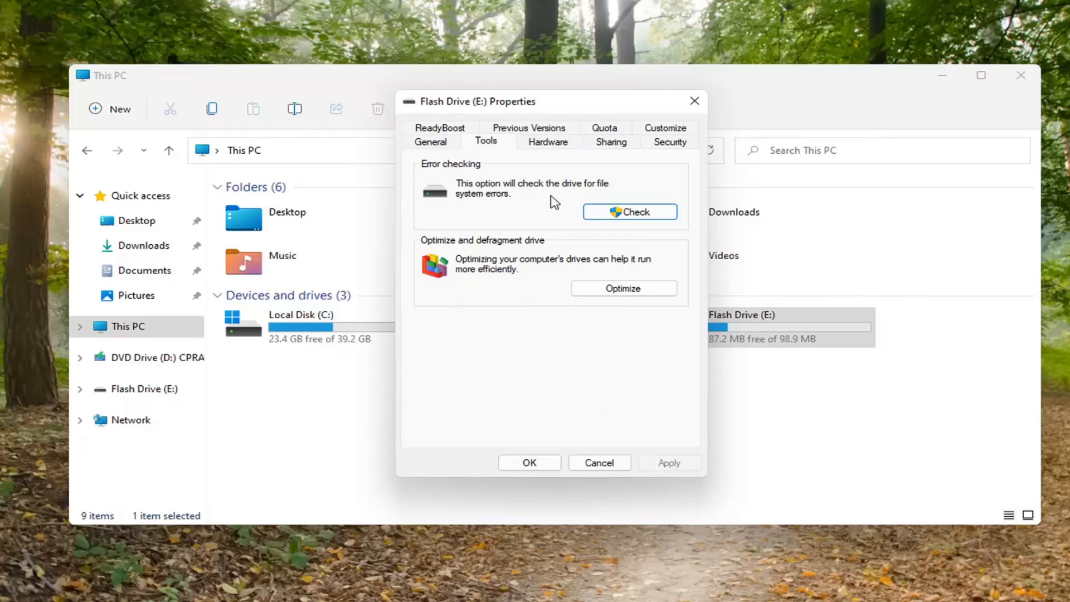
Run Check and Scan drive on Flash Drive (E:), then close the no-errors result
click(629, 212)
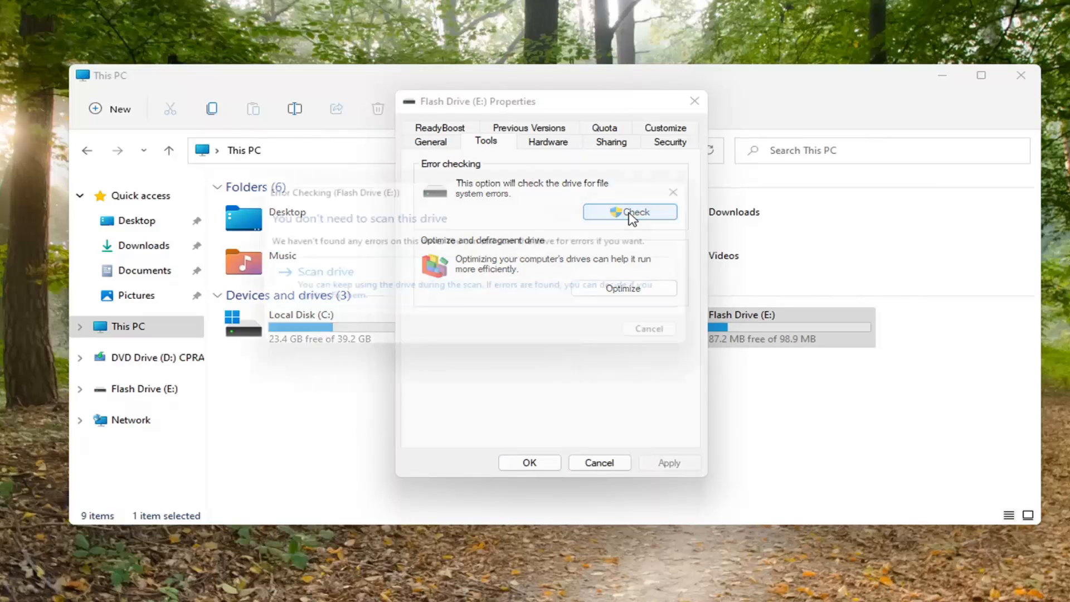
click(628, 212)
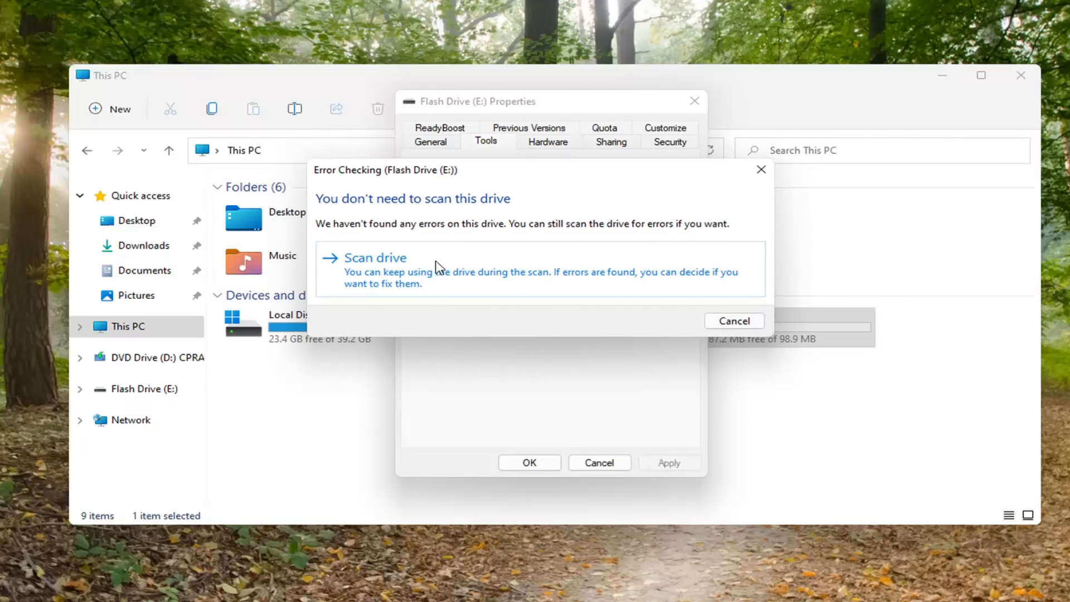
click(372, 257)
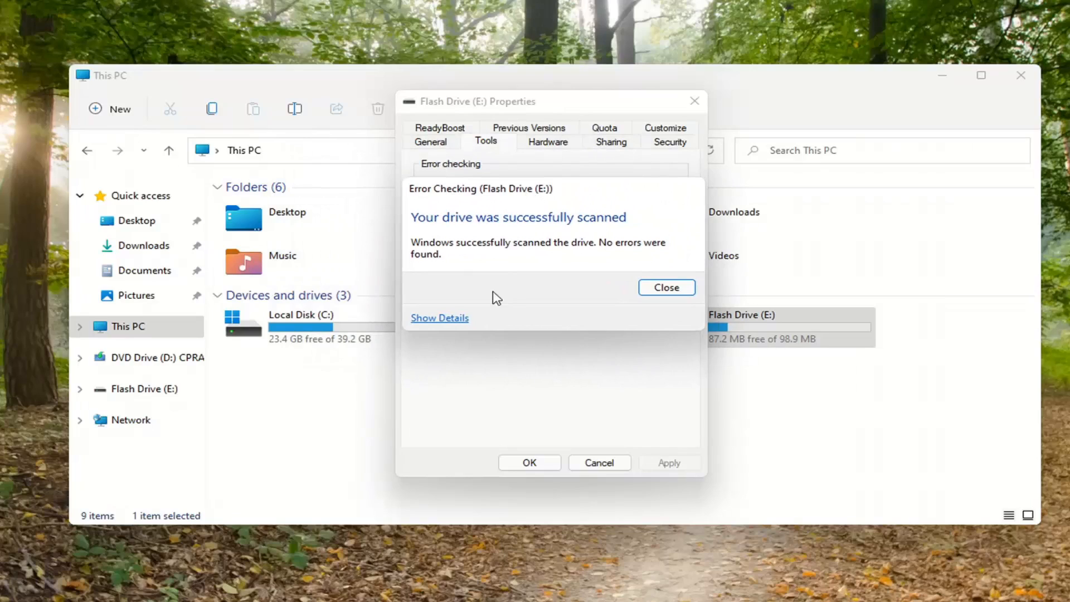
mouse_move(691, 129)
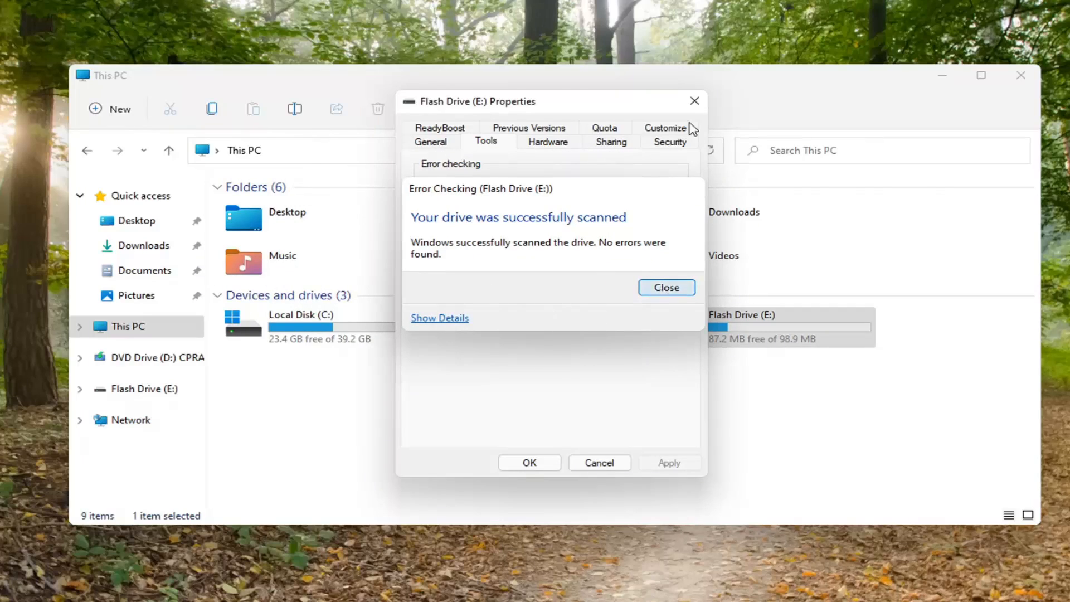
click(665, 287)
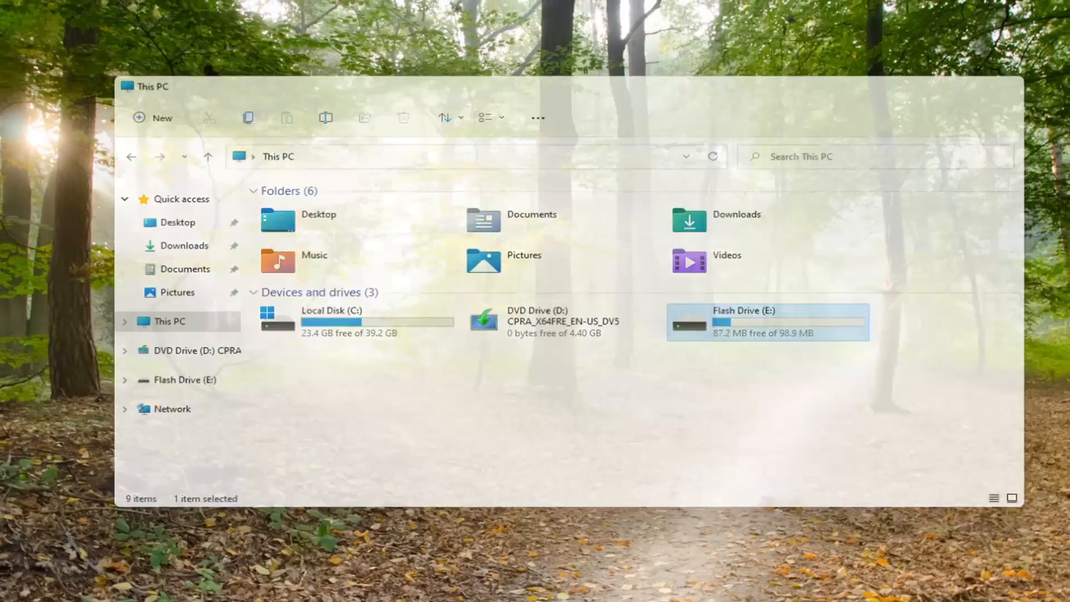